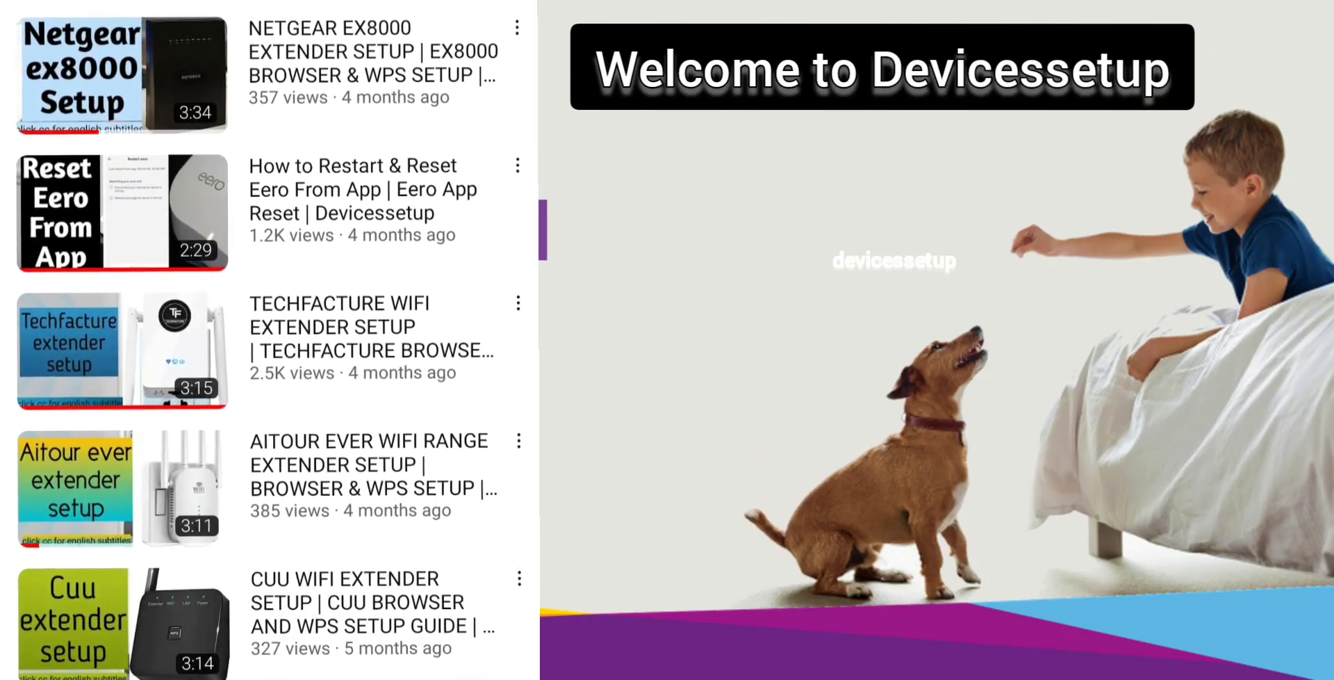
# Scroll the mywifiext.net page down to the extender login prompt
pyautogui.scroll(-3)
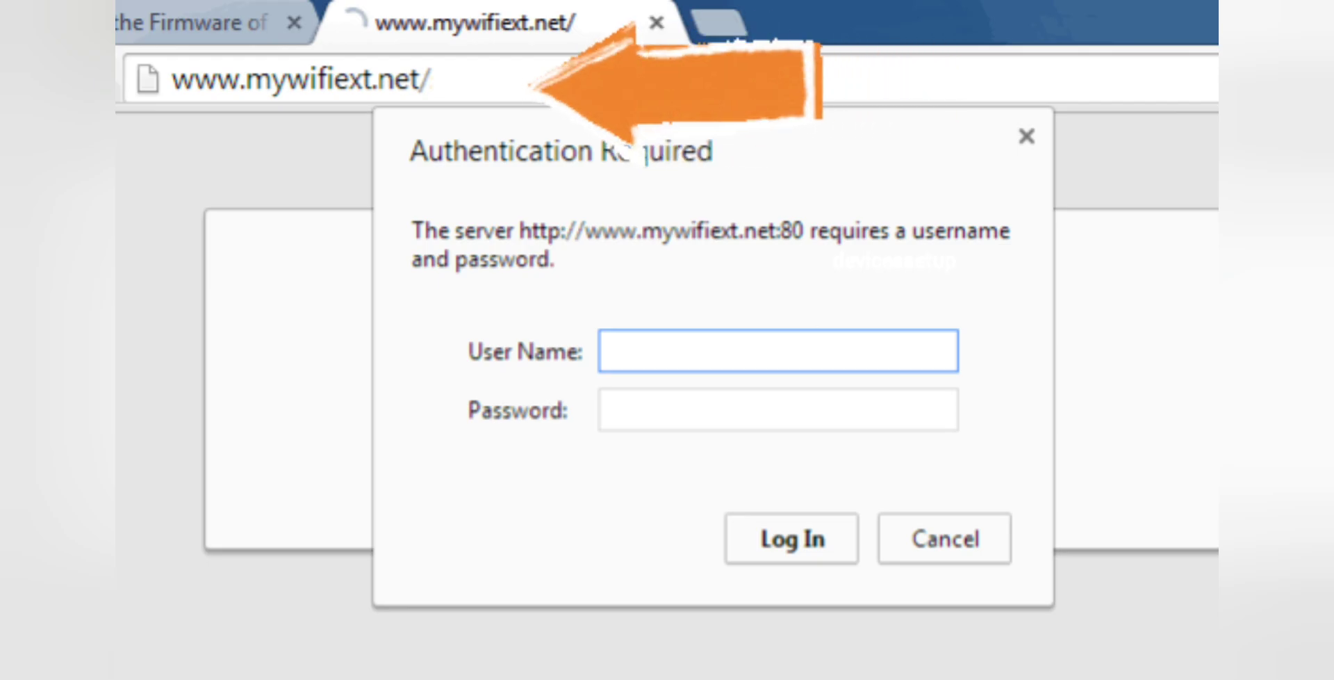
pyautogui.click(942, 538)
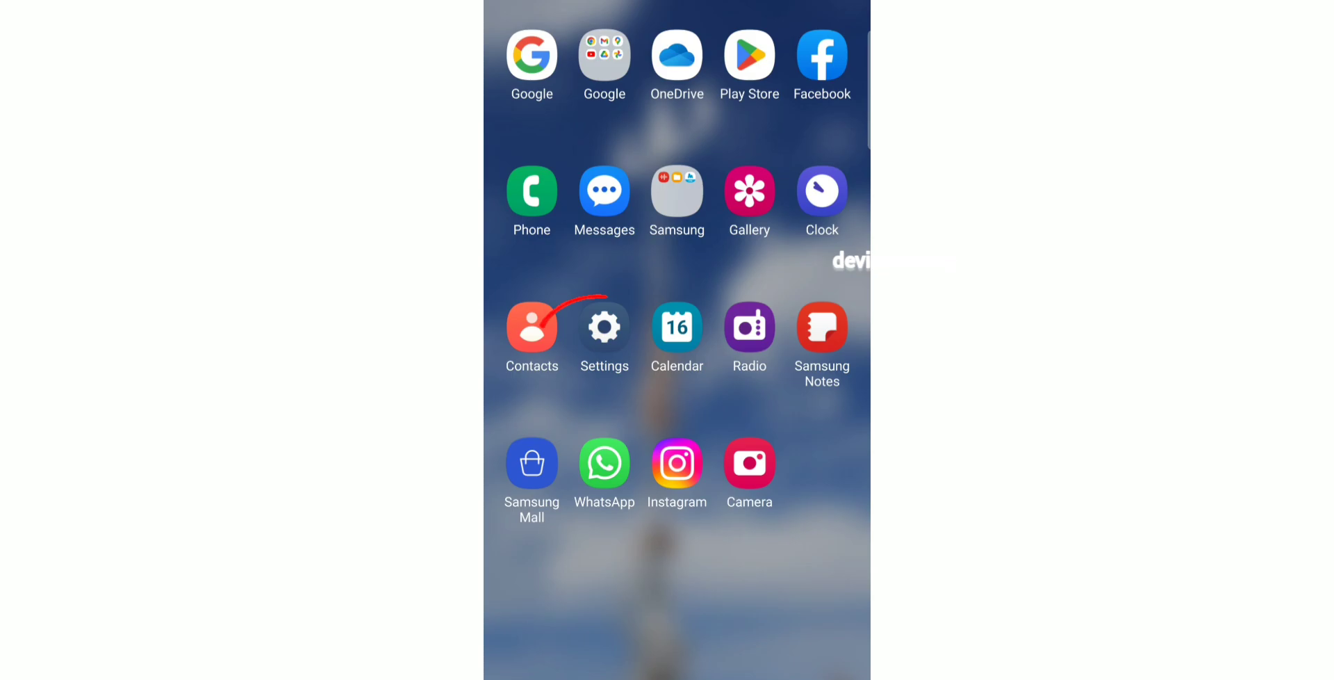
# Go from the Settings app into the phone's Connections options
pyautogui.click(604, 332)
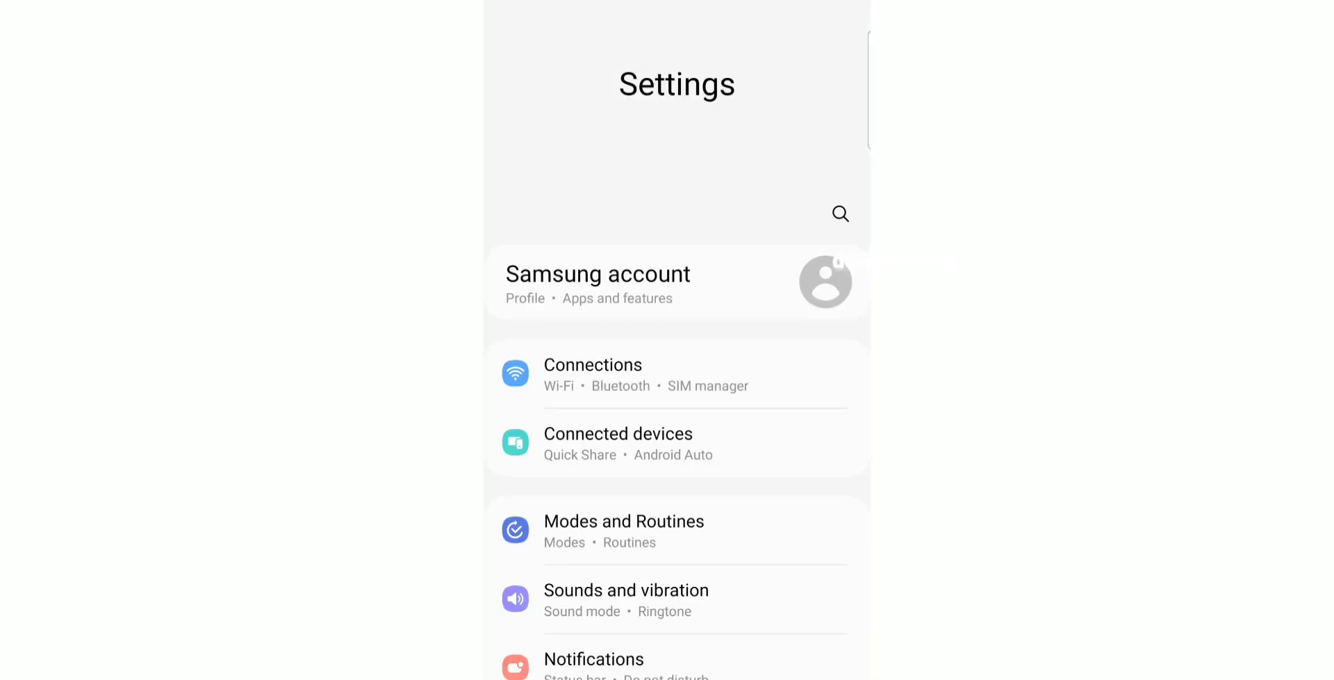
pyautogui.click(592, 374)
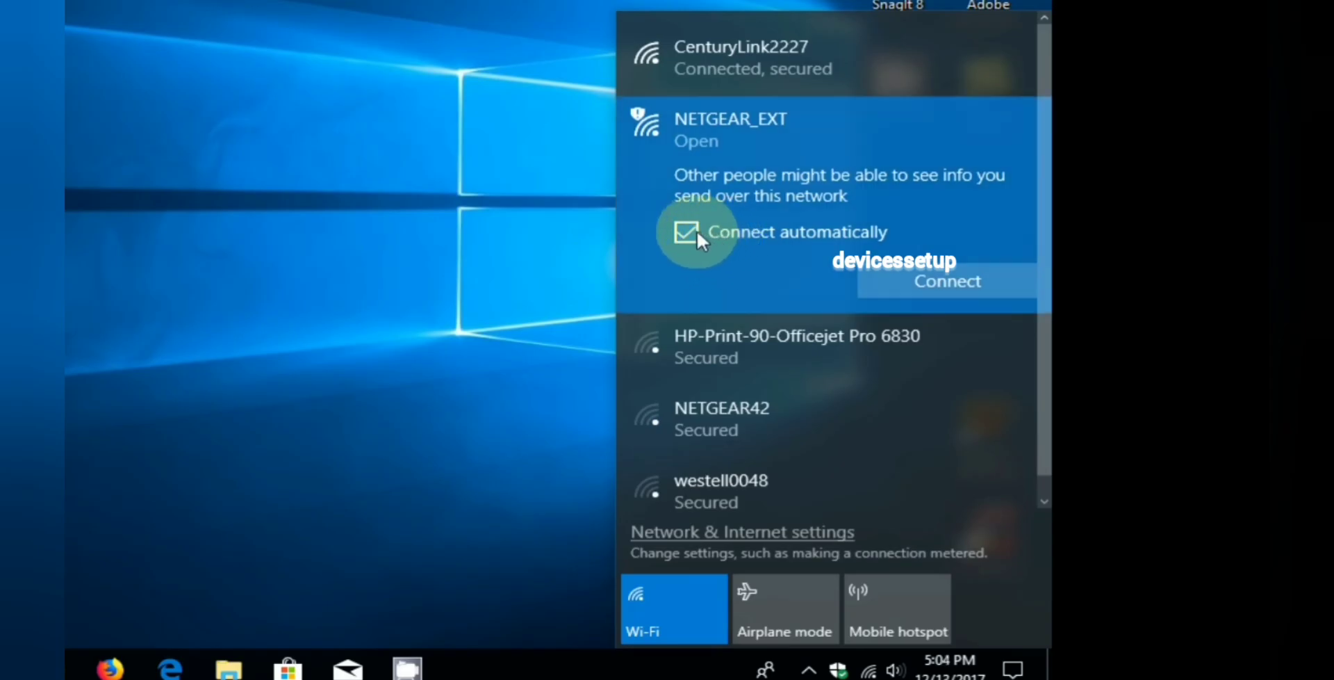
# Join NETGEAR_EXT with Connect automatically switched off
pyautogui.click(685, 231)
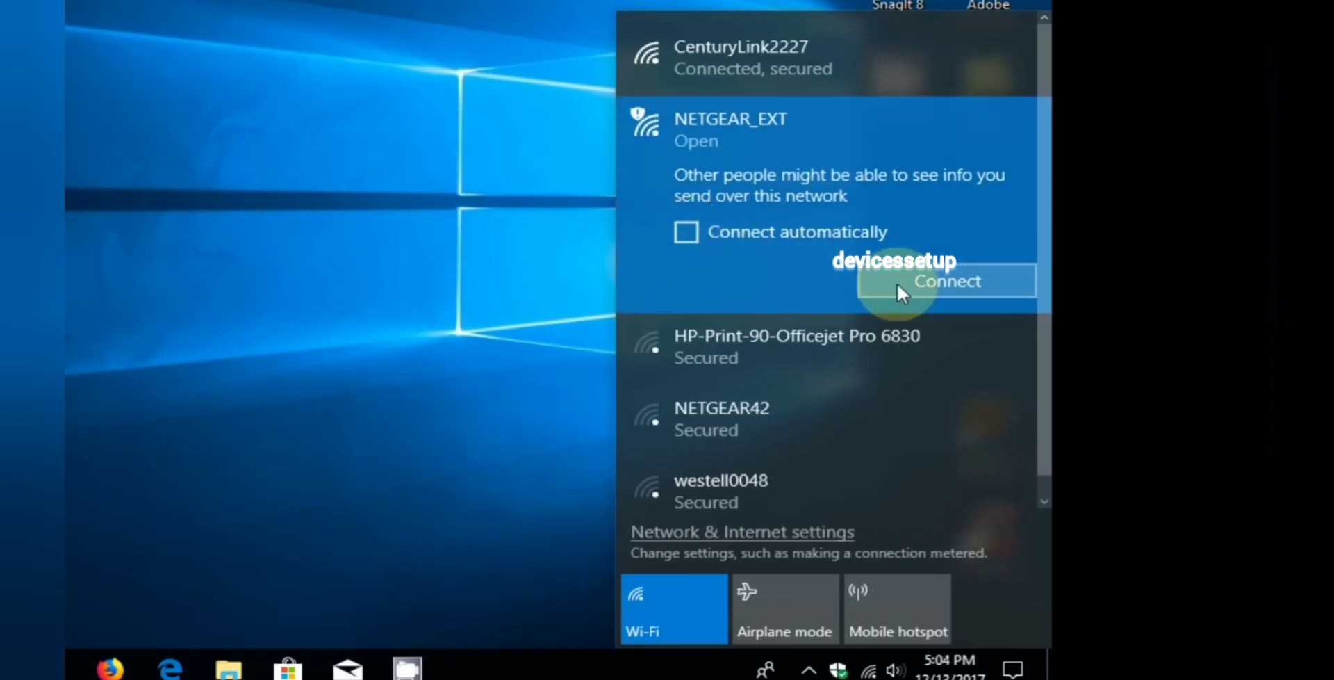
pyautogui.click(945, 281)
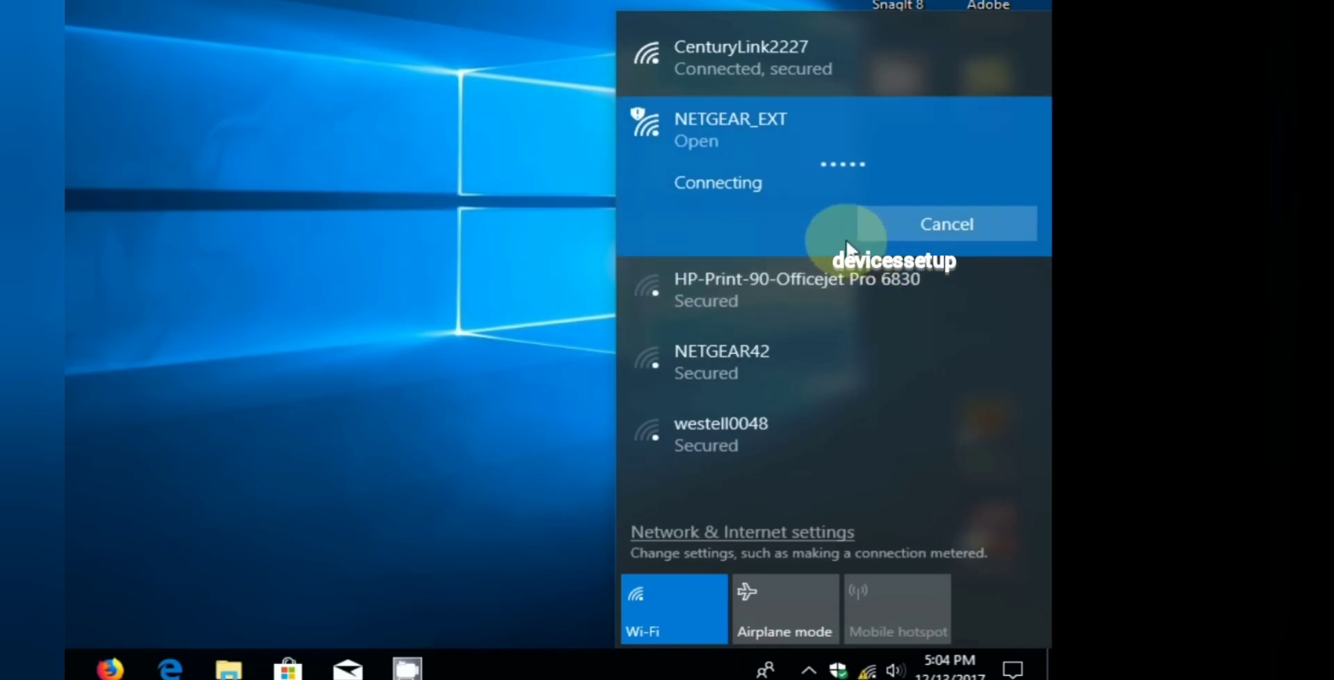
pyautogui.moveTo(824, 240)
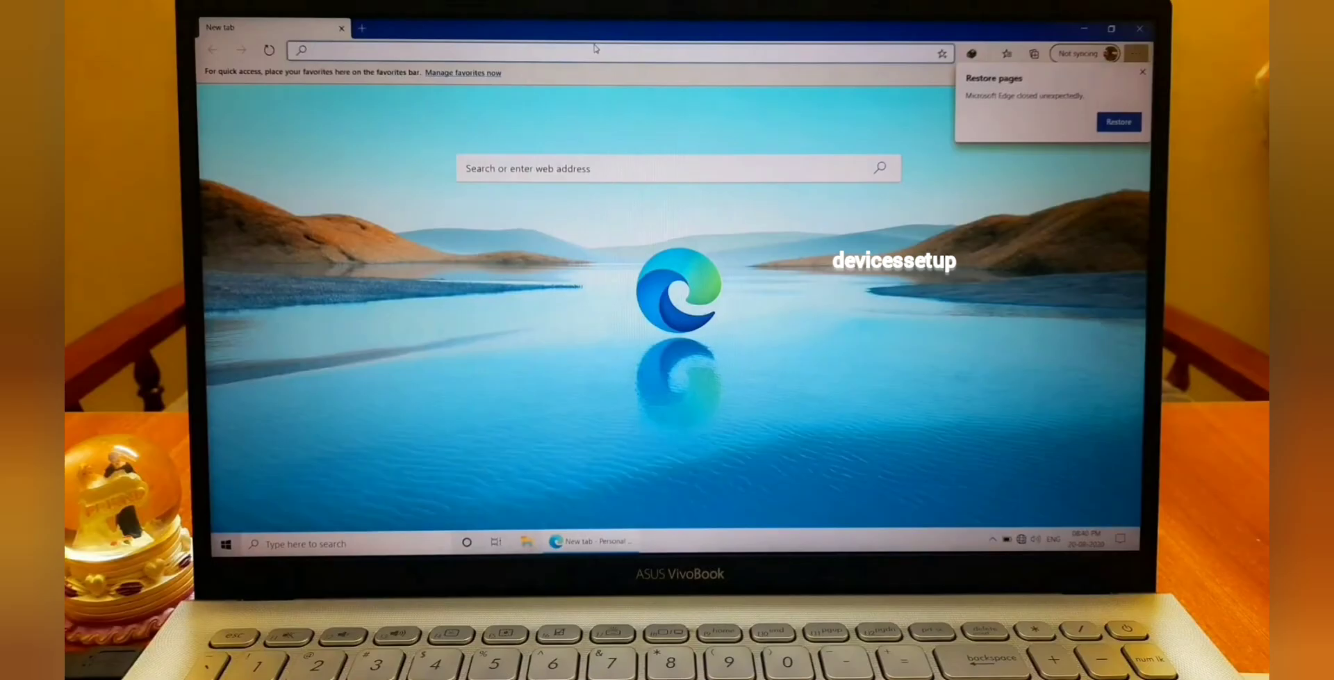
# Load mywifiext.com and choose NEW EXTENDER SETUP on its page
pyautogui.write('mywifiext.com/new_extender_setup.html')
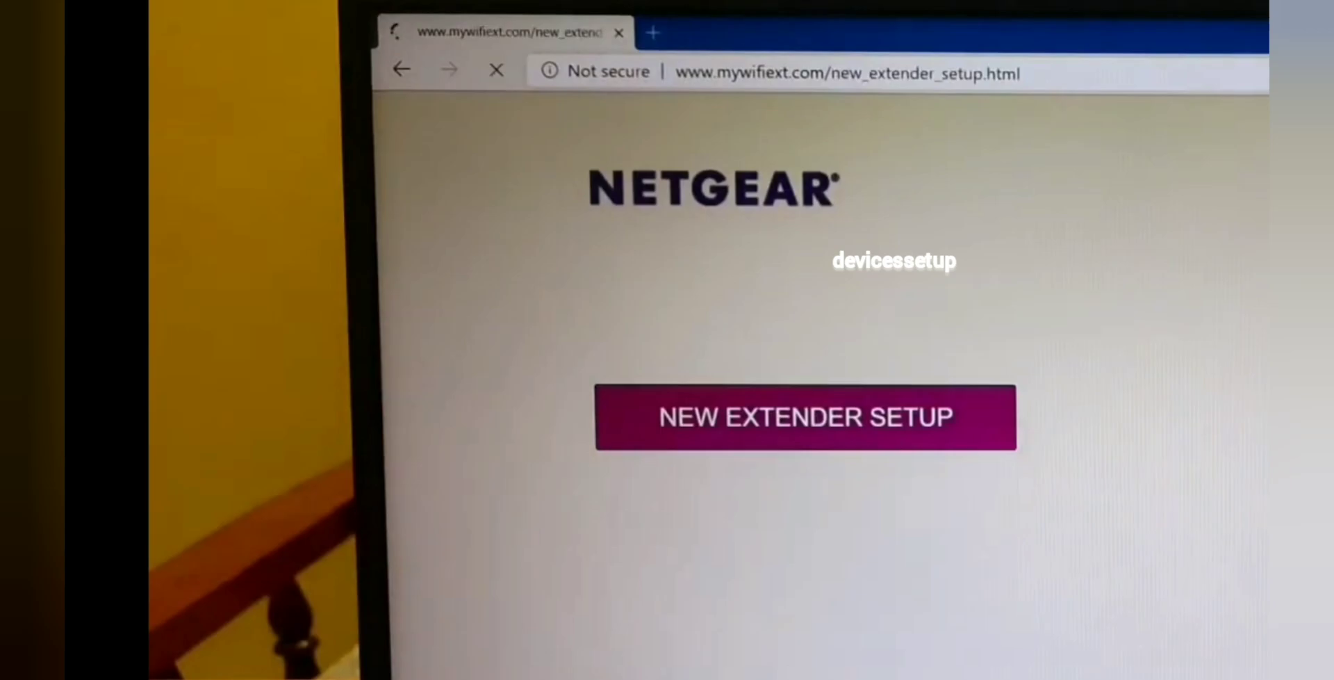
pyautogui.click(805, 417)
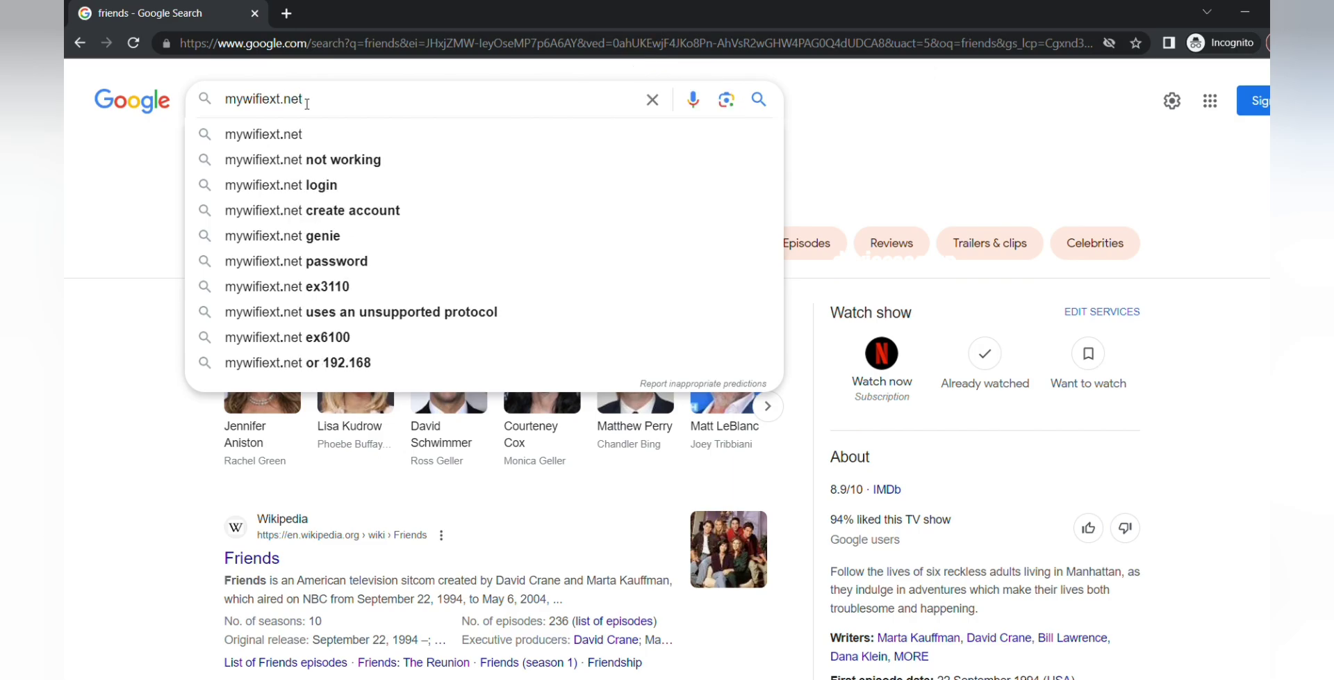
# Run the mywifiext.net search and highlight the genuine Mywifiext.net result title among the listings
pyautogui.press('Enter')
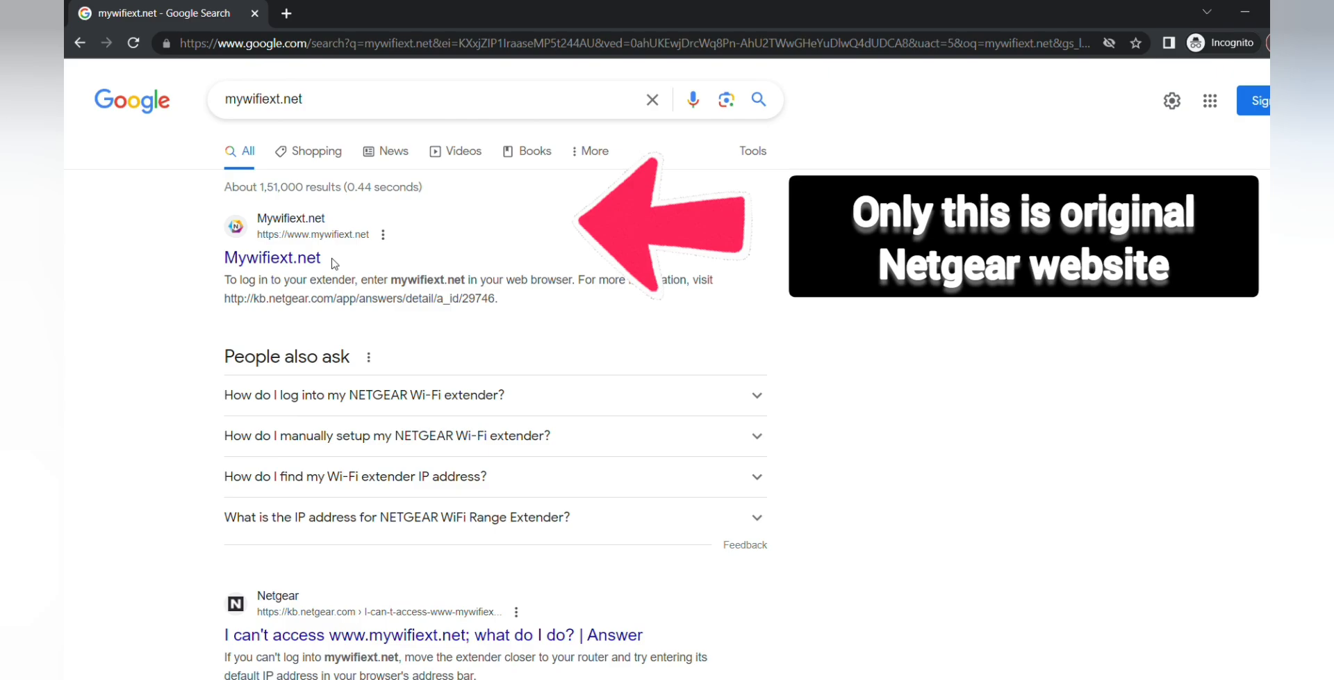
pyautogui.doubleClick(271, 257)
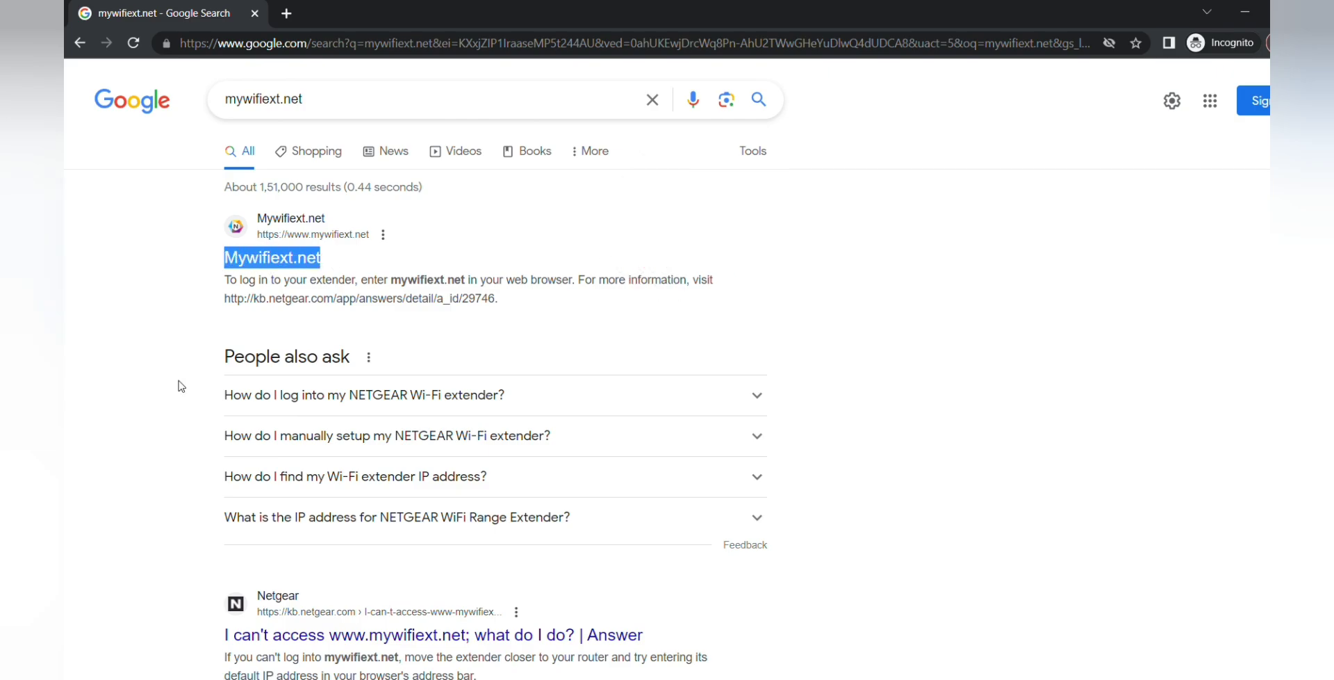
pyautogui.scroll(-3)
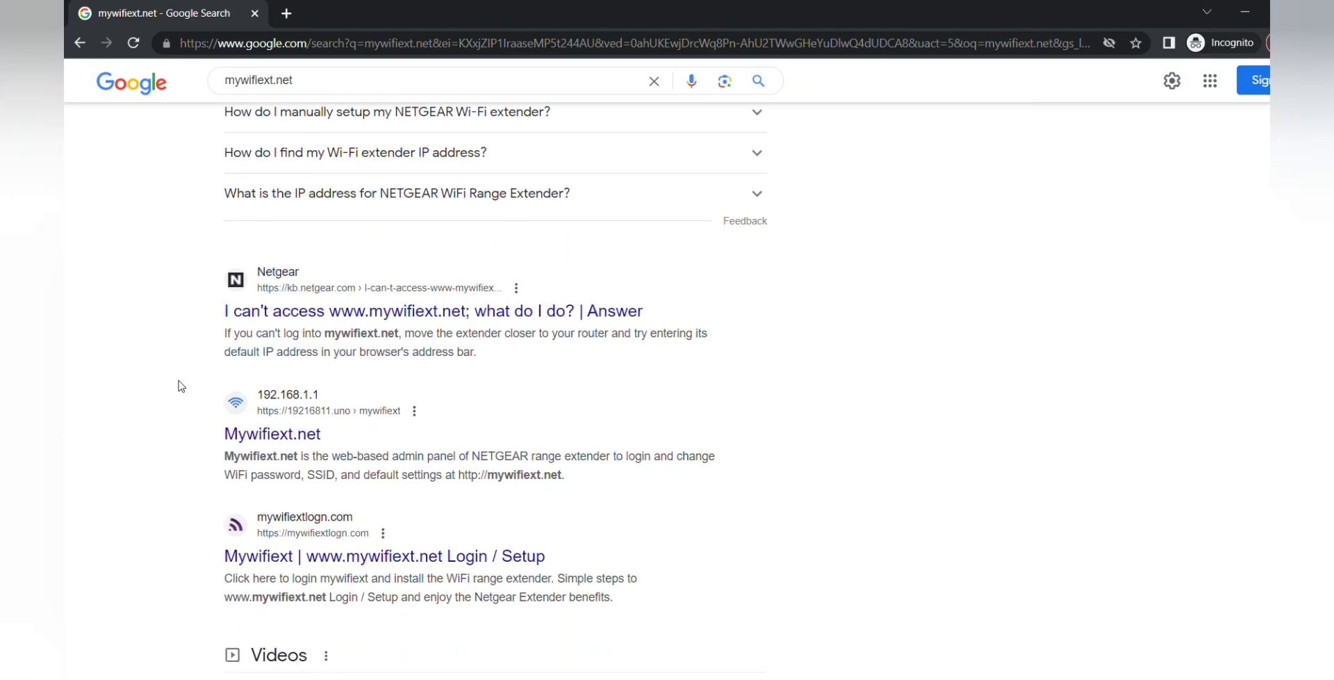
pyautogui.scroll(-3)
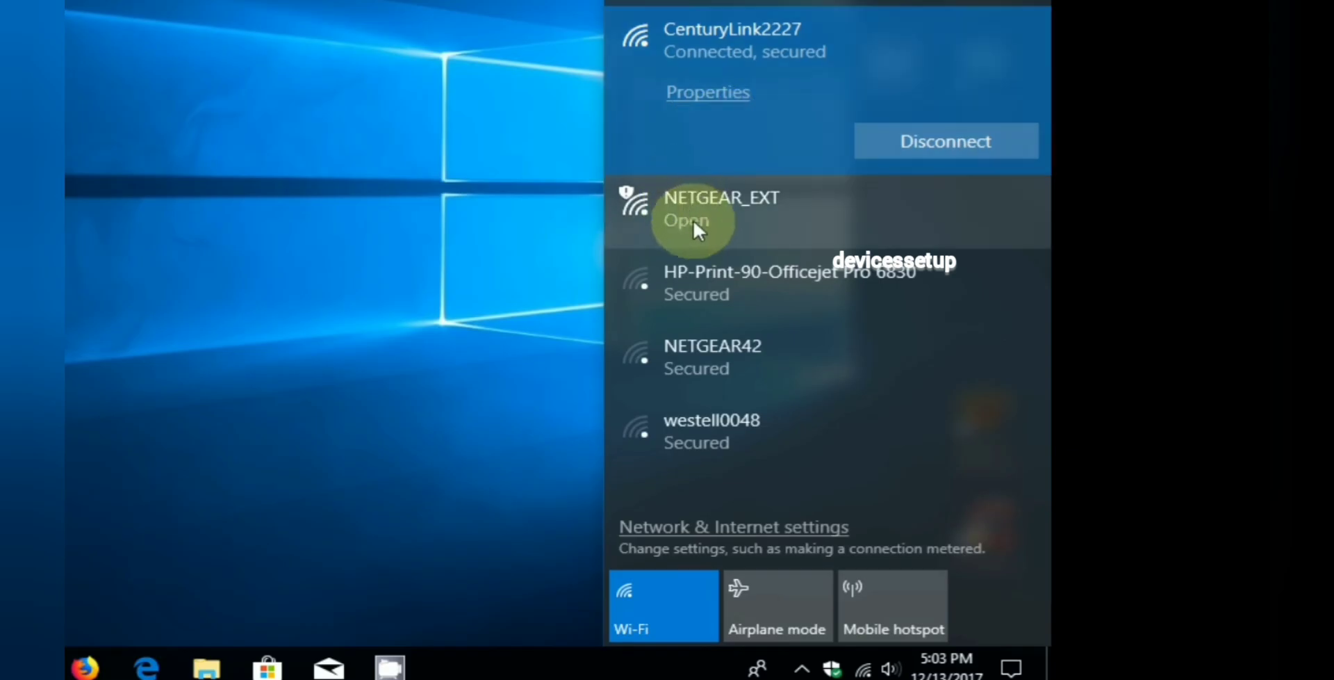
pyautogui.moveTo(702, 242)
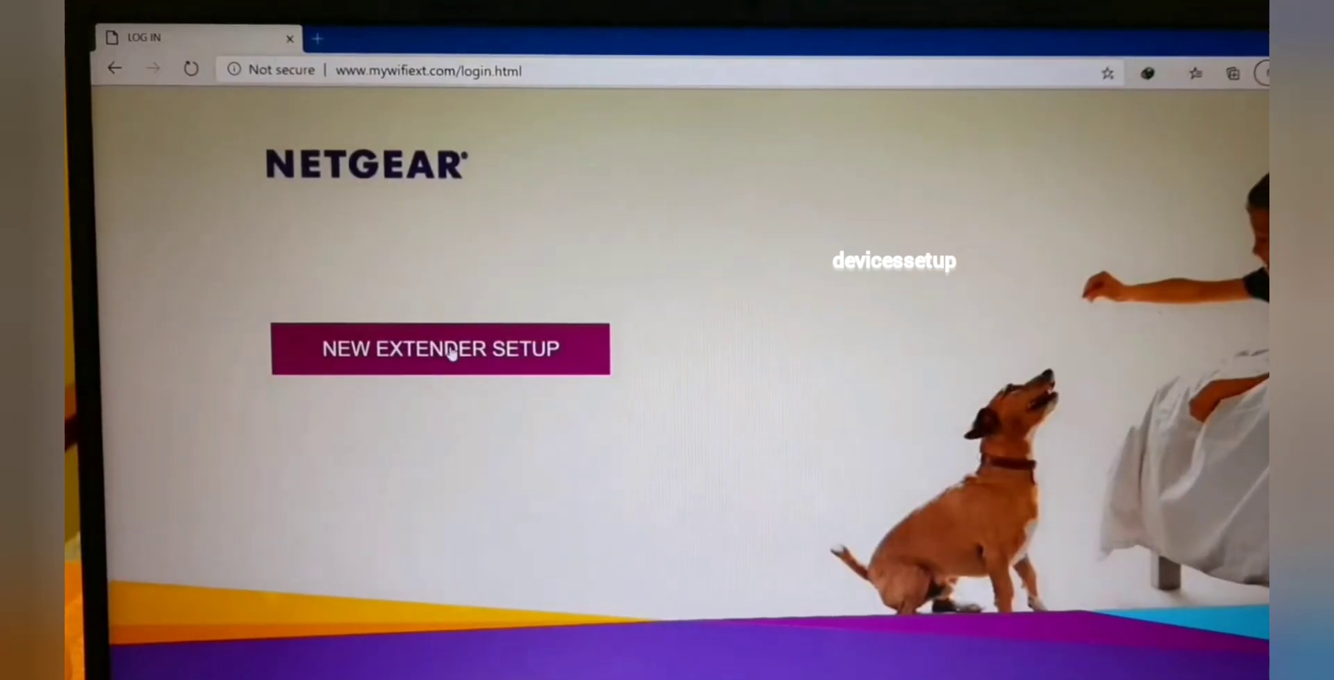
# Choose NEW EXTENDER SETUP and continue to the N300 'Select your network' scan
pyautogui.click(441, 348)
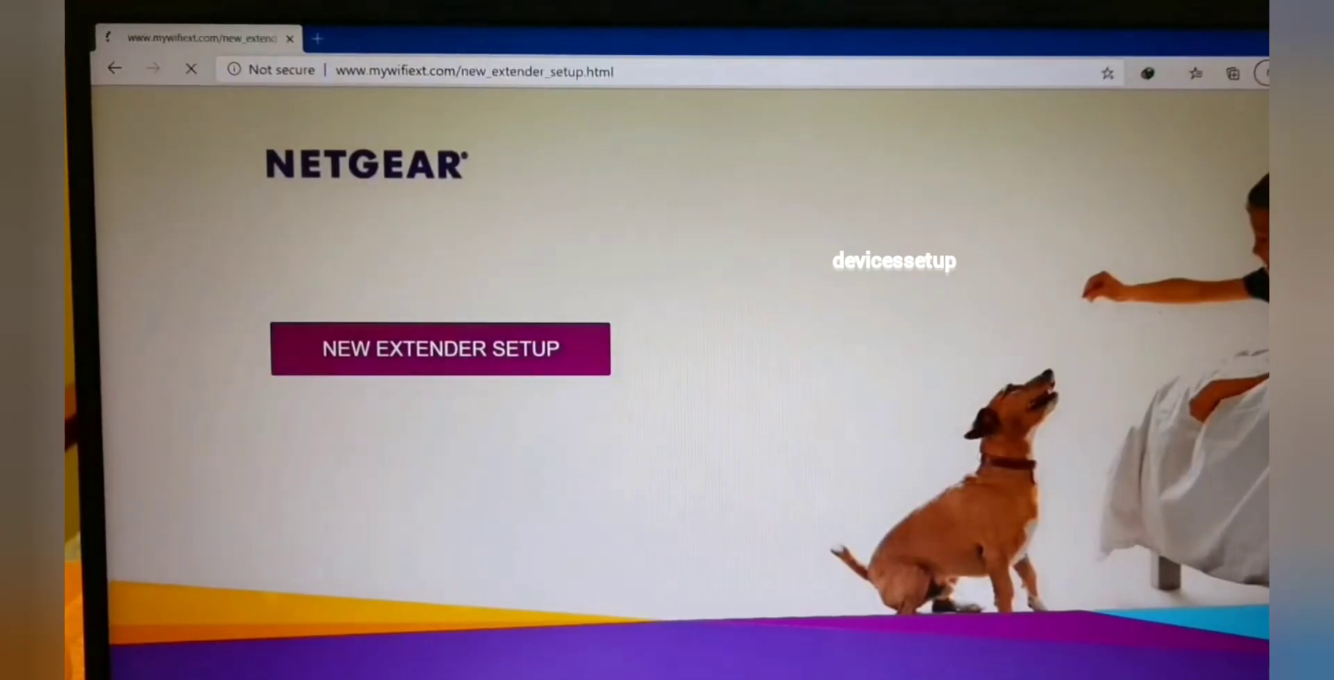
pyautogui.click(440, 347)
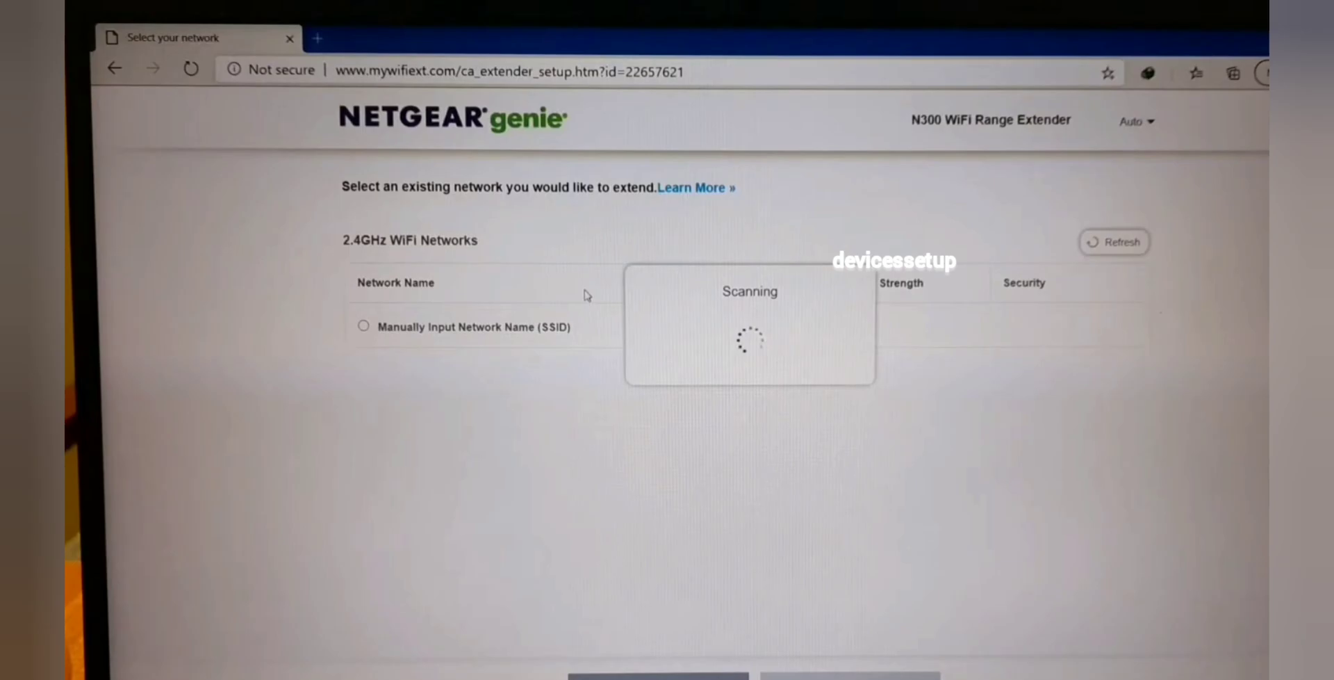
pyautogui.moveTo(583, 283)
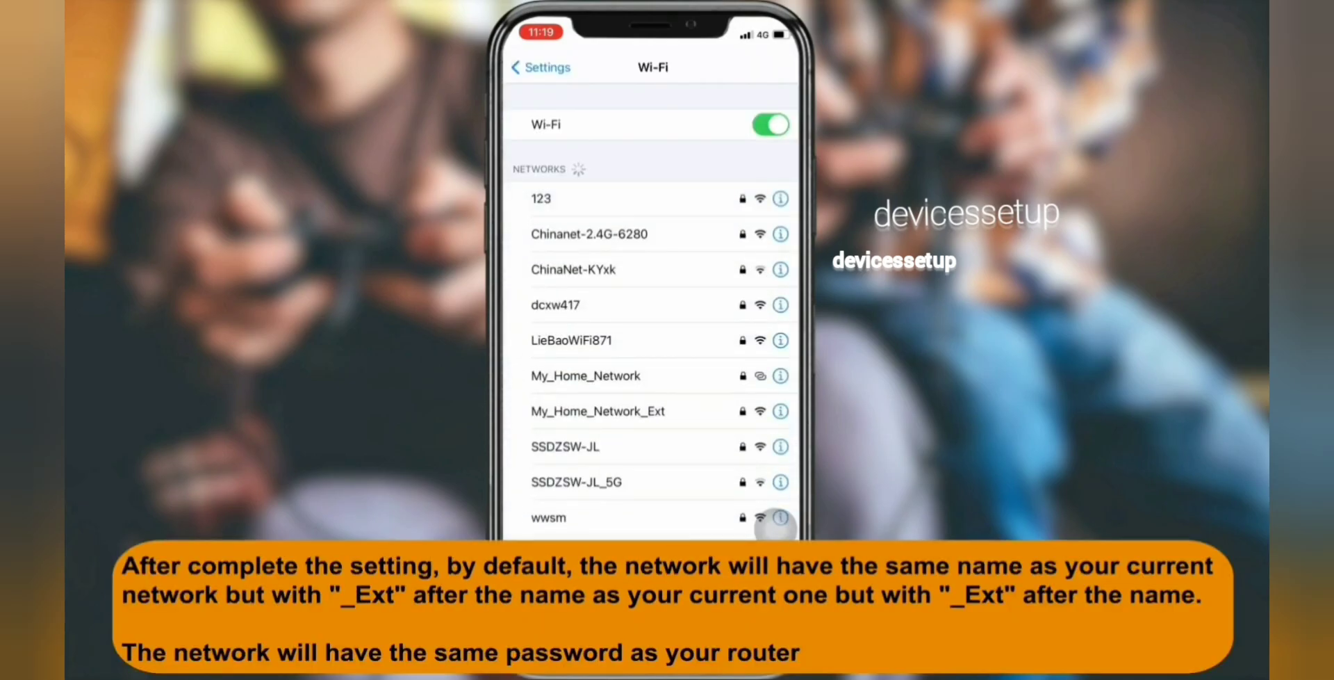
pyautogui.click(597, 411)
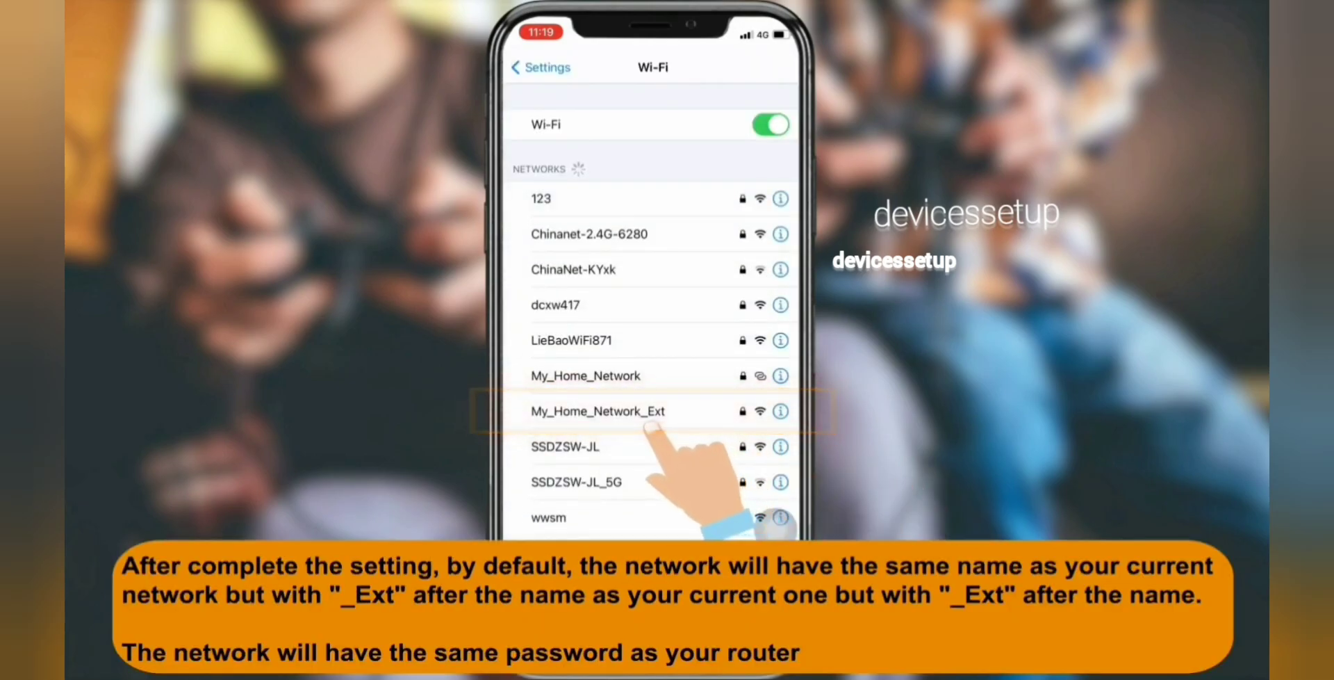
pyautogui.click(598, 412)
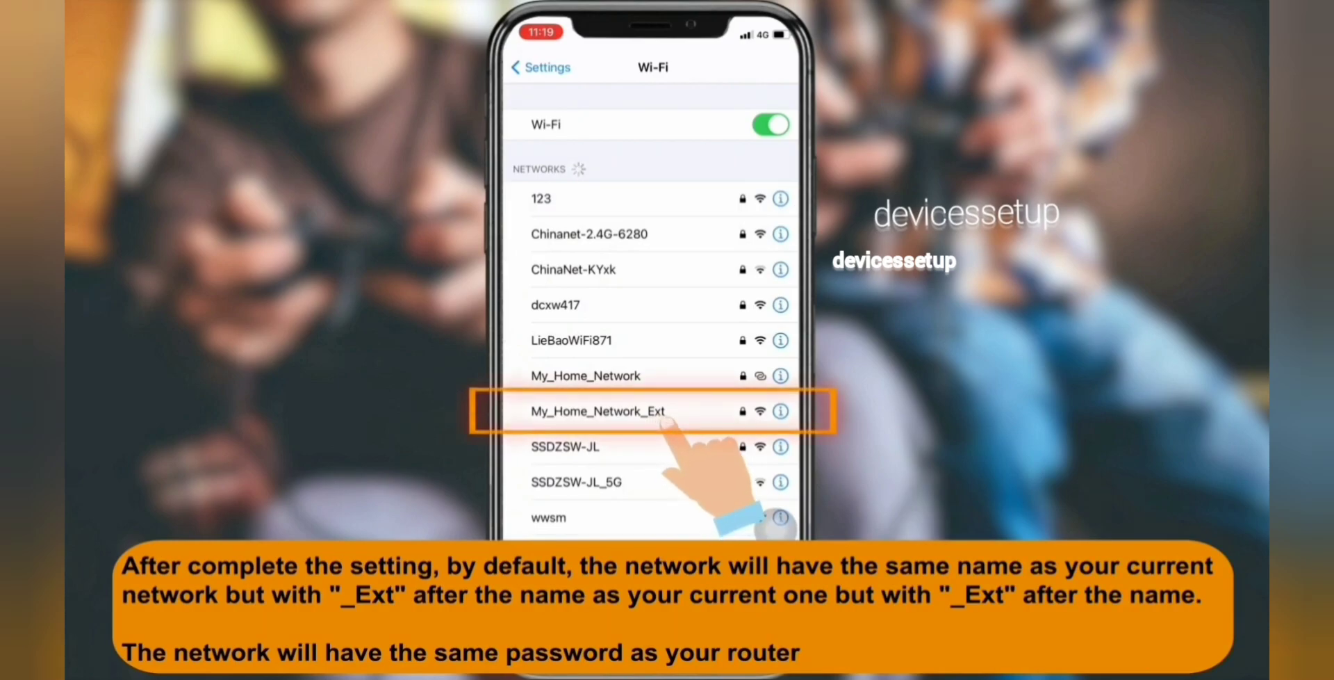
pyautogui.click(598, 411)
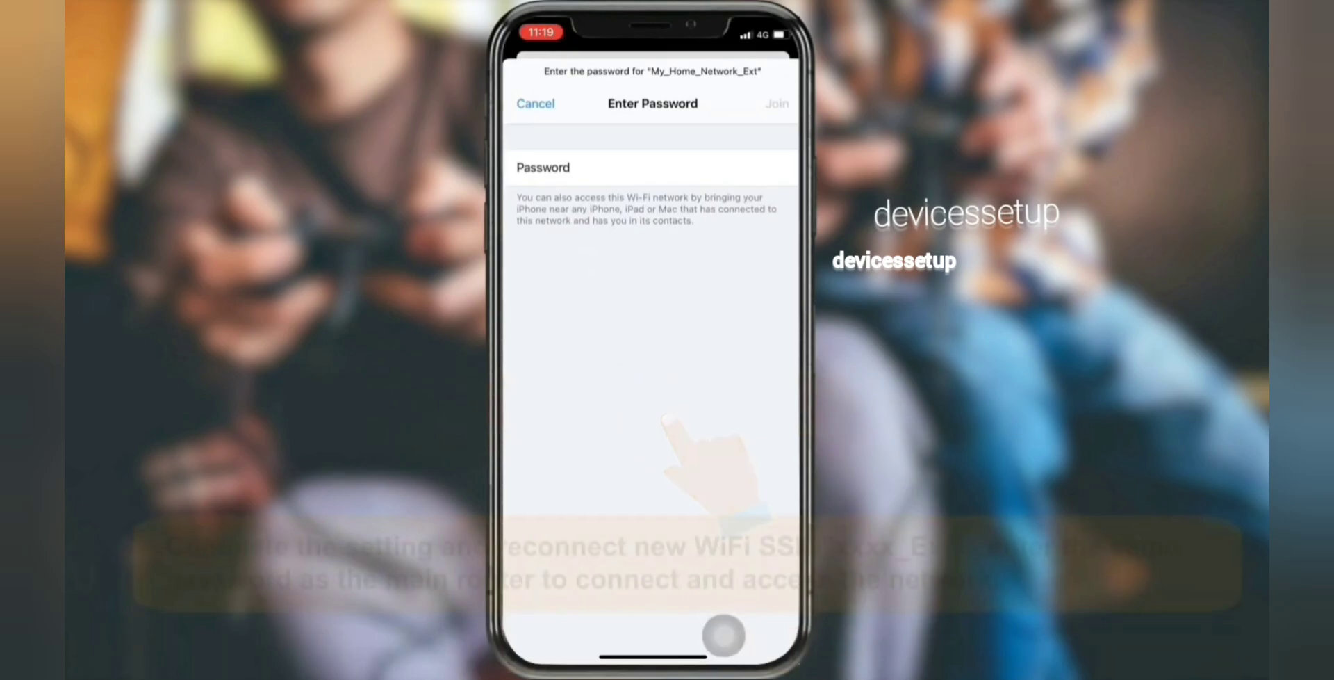
pyautogui.write('Mypassword')
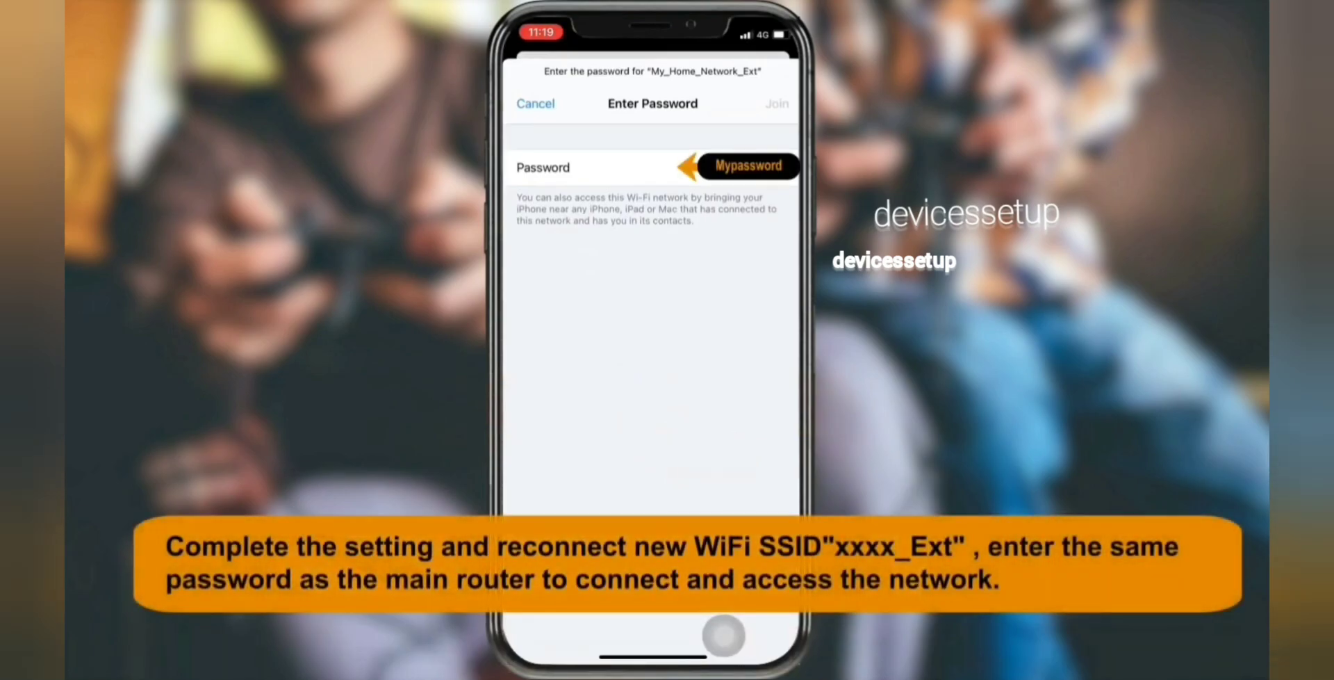